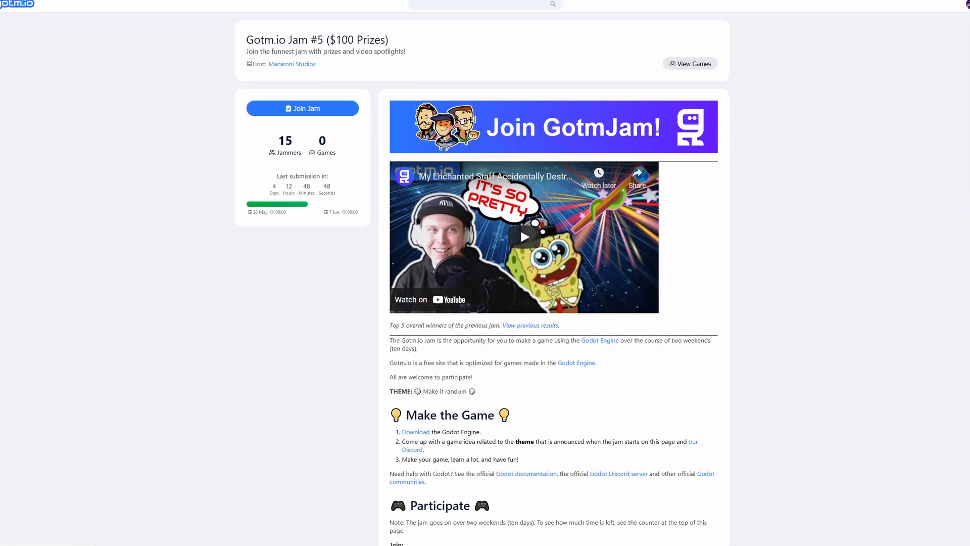
Step: Switch the scientist model from the dryhands animation to fall_elevator and play it from the start
scroll(up, 3)
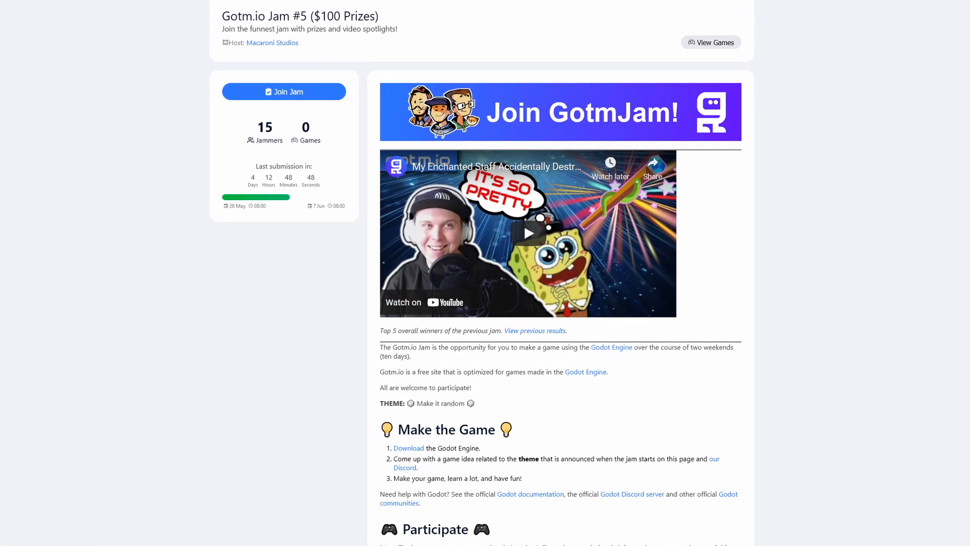
scroll(down, 3)
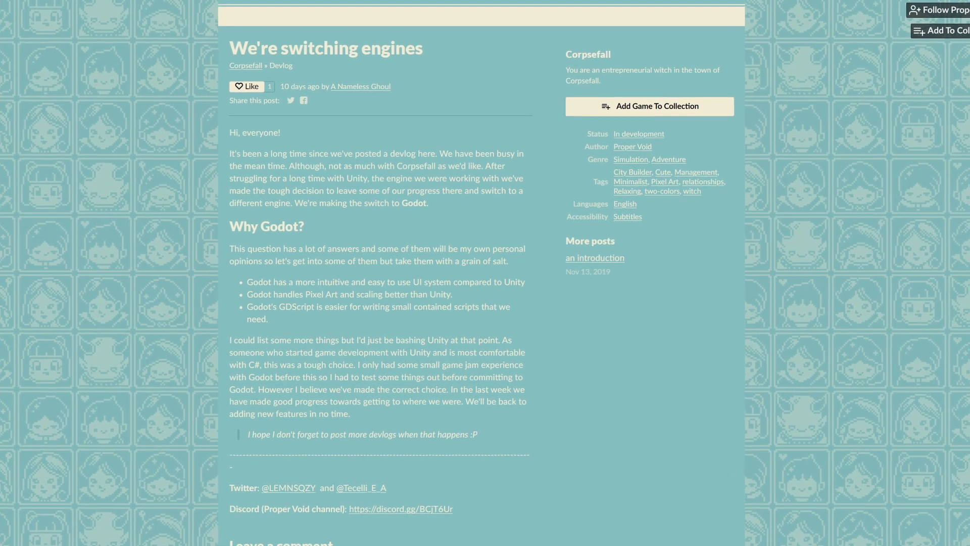
scroll(up, 3)
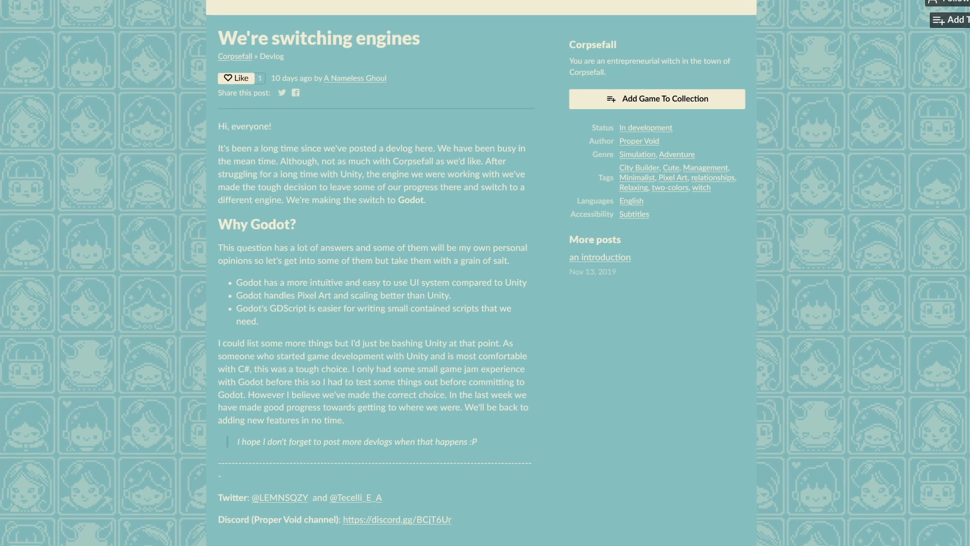
scroll(up, 3)
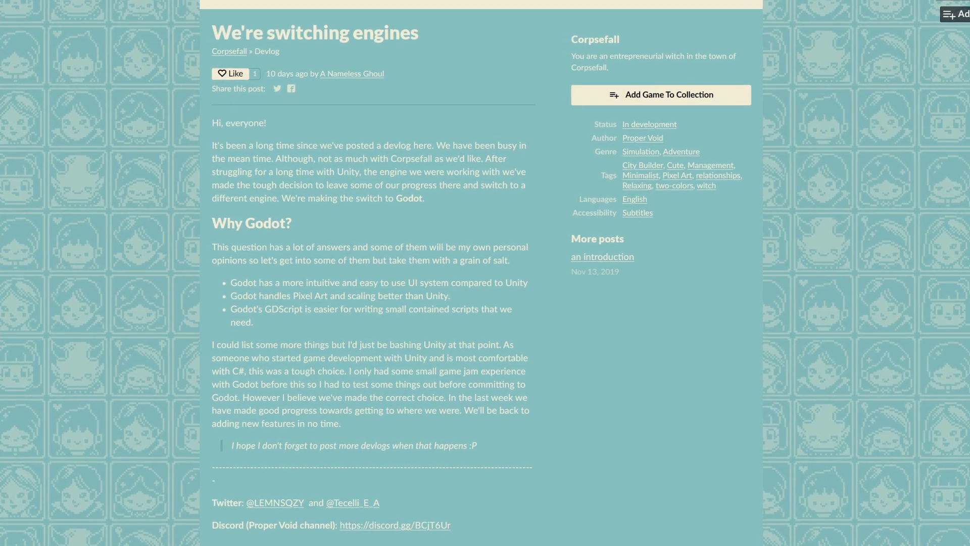
scroll(up, 3)
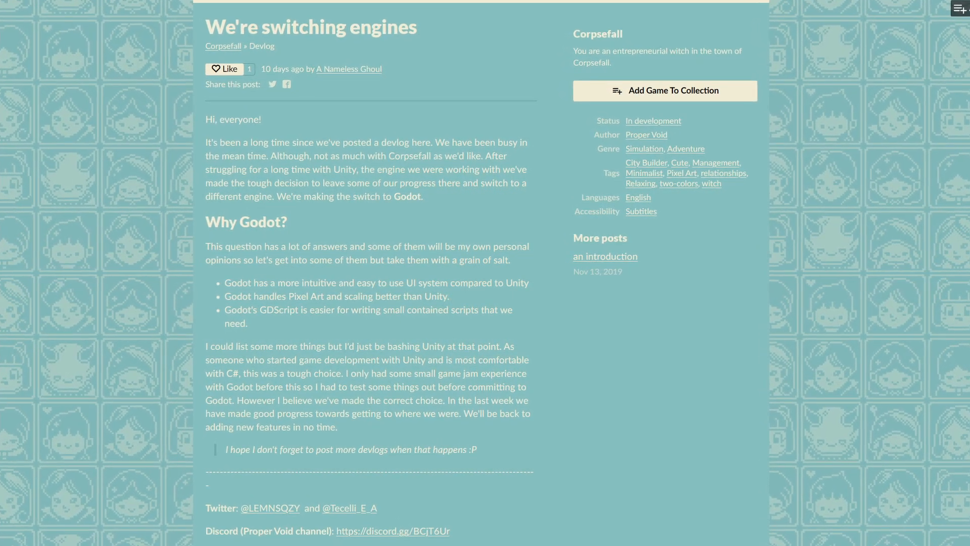
scroll(up, 3)
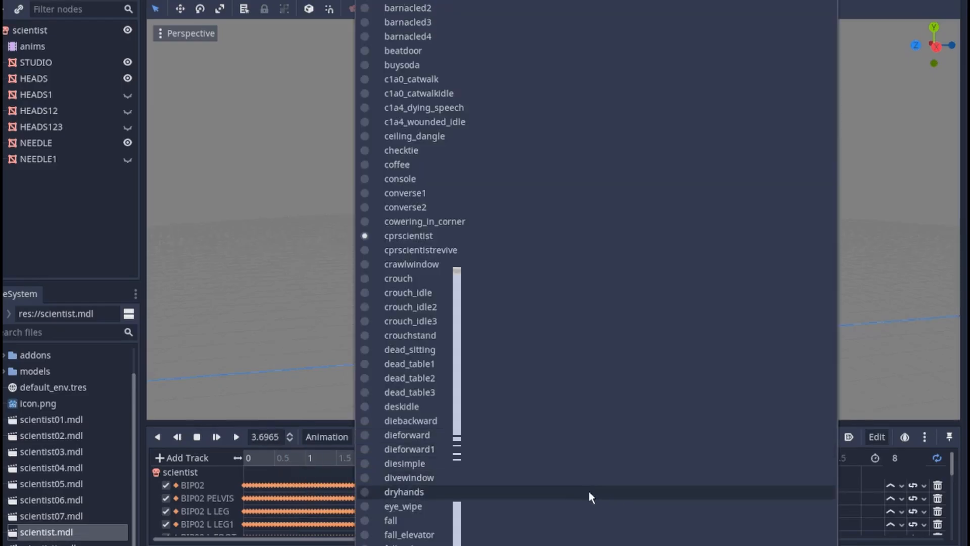
click(404, 491)
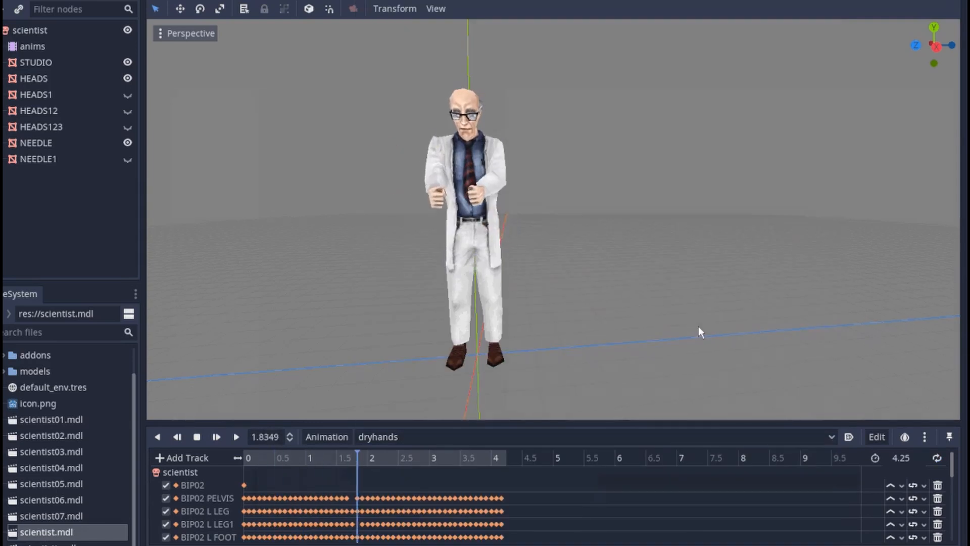
click(378, 436)
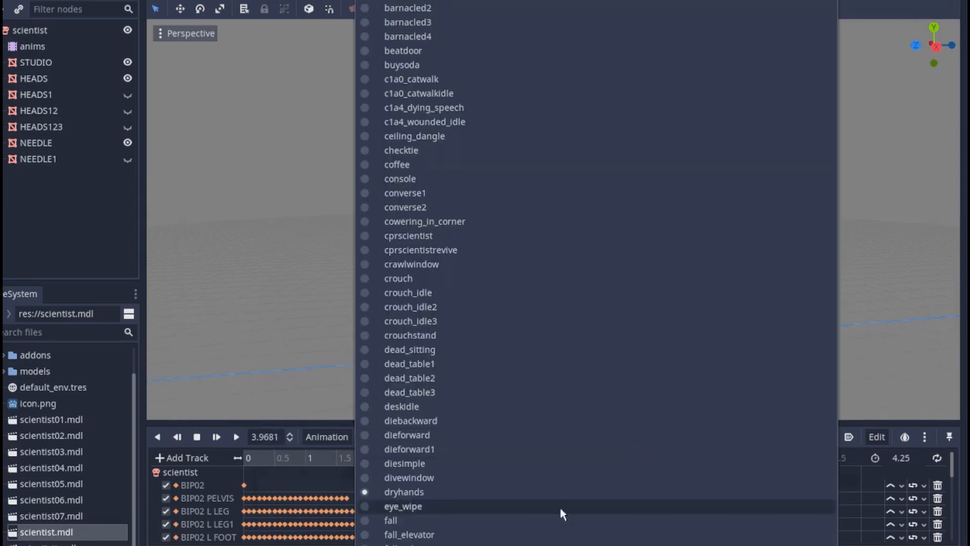
click(408, 534)
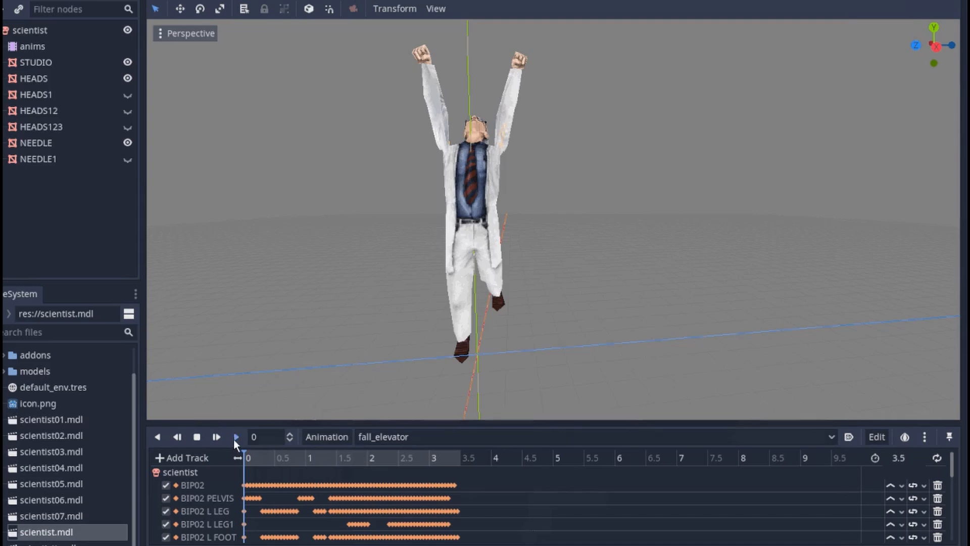
click(237, 437)
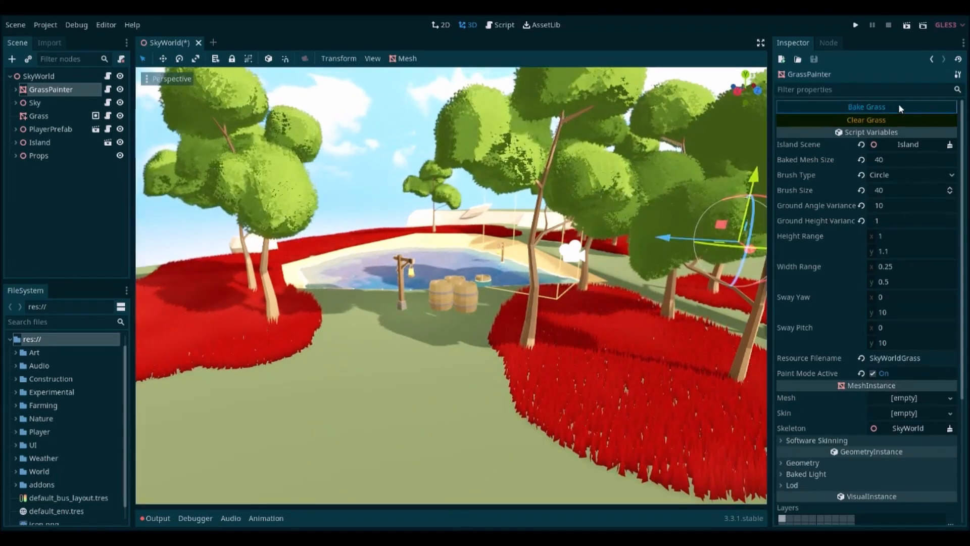
Step: Run Bake Grass on the GrassPainter node to turn the red island patches into green grass
click(865, 106)
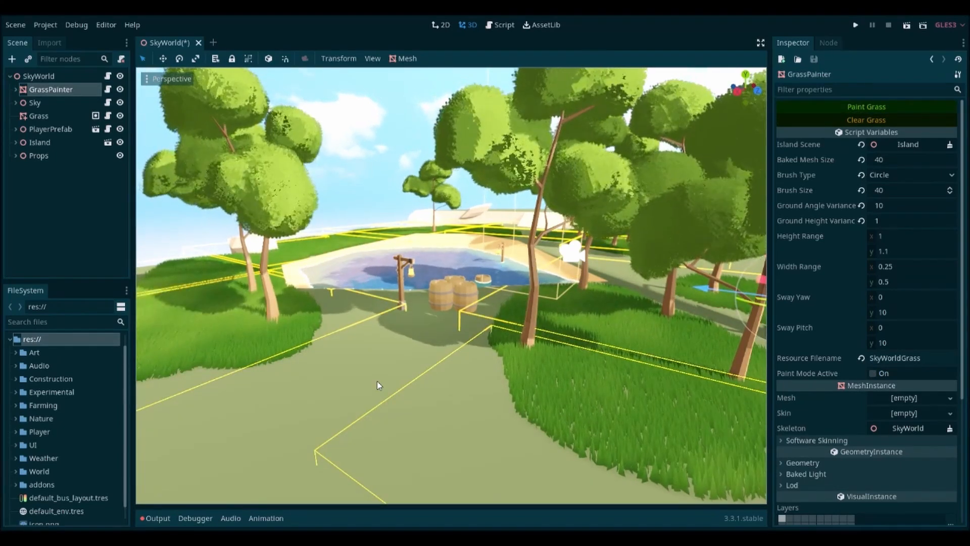
click(866, 107)
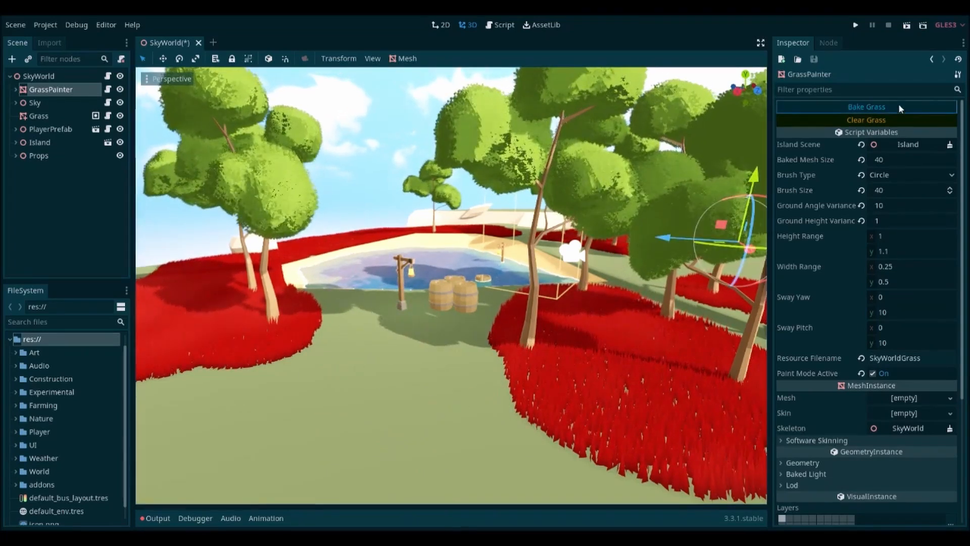
click(866, 107)
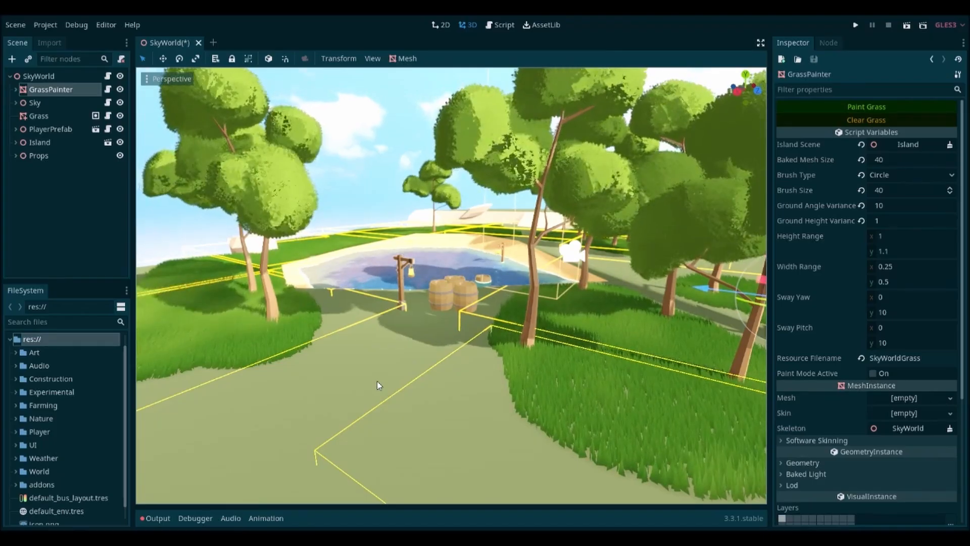
click(856, 25)
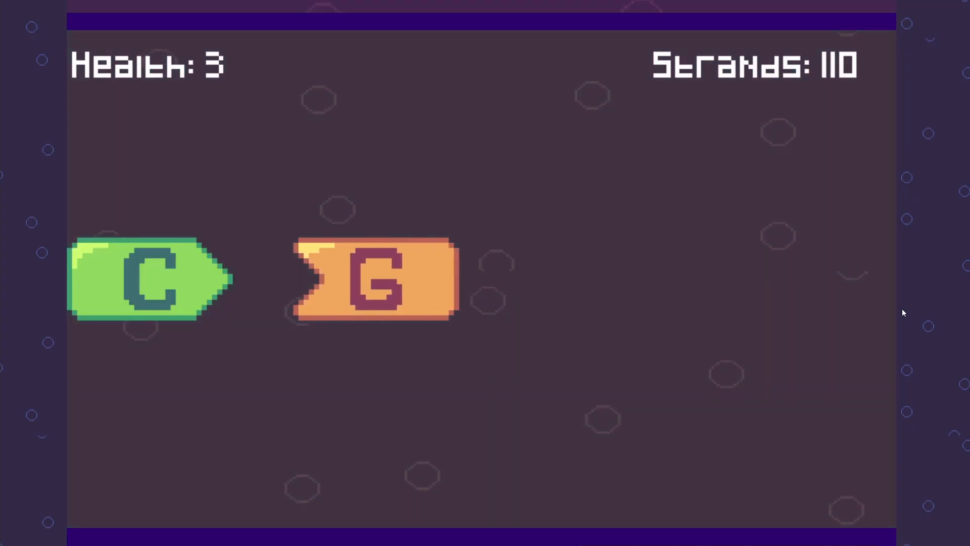